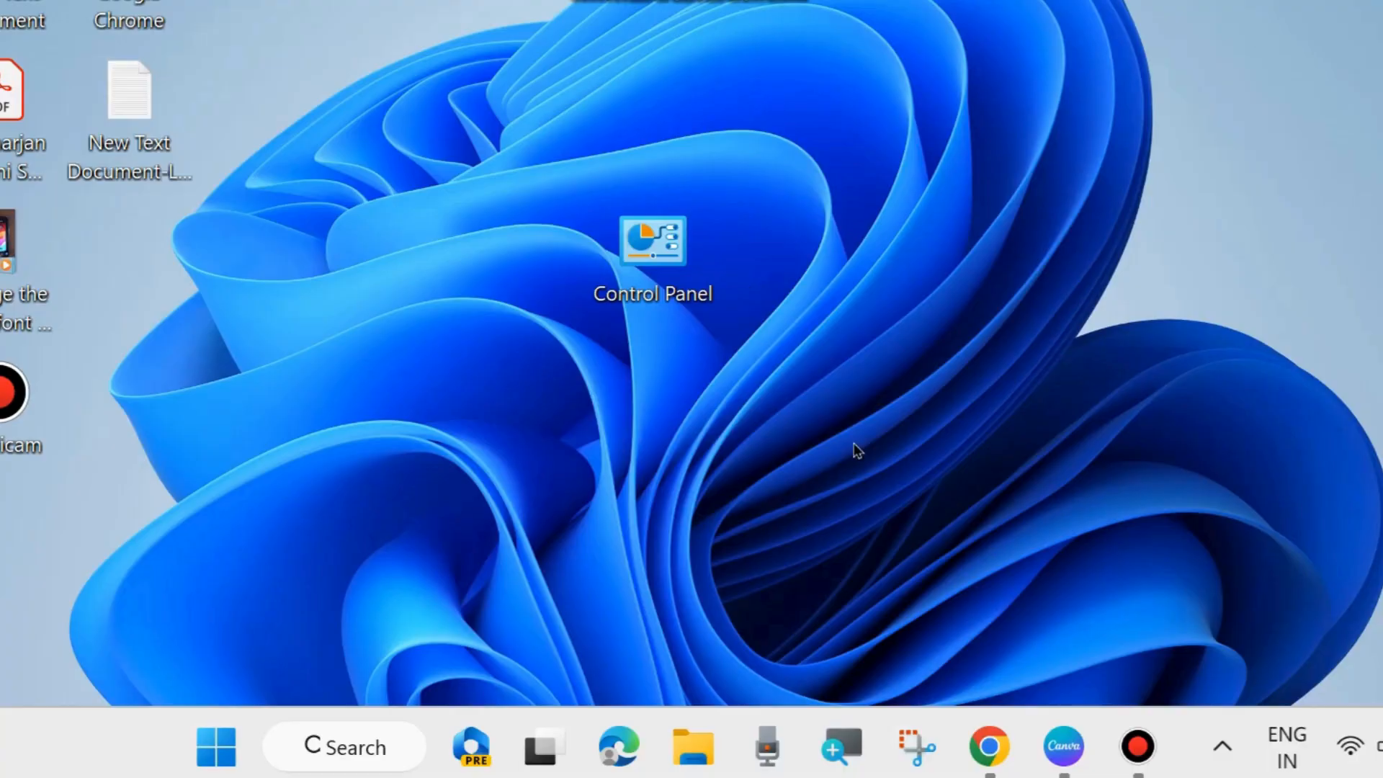
mouse_move(393, 529)
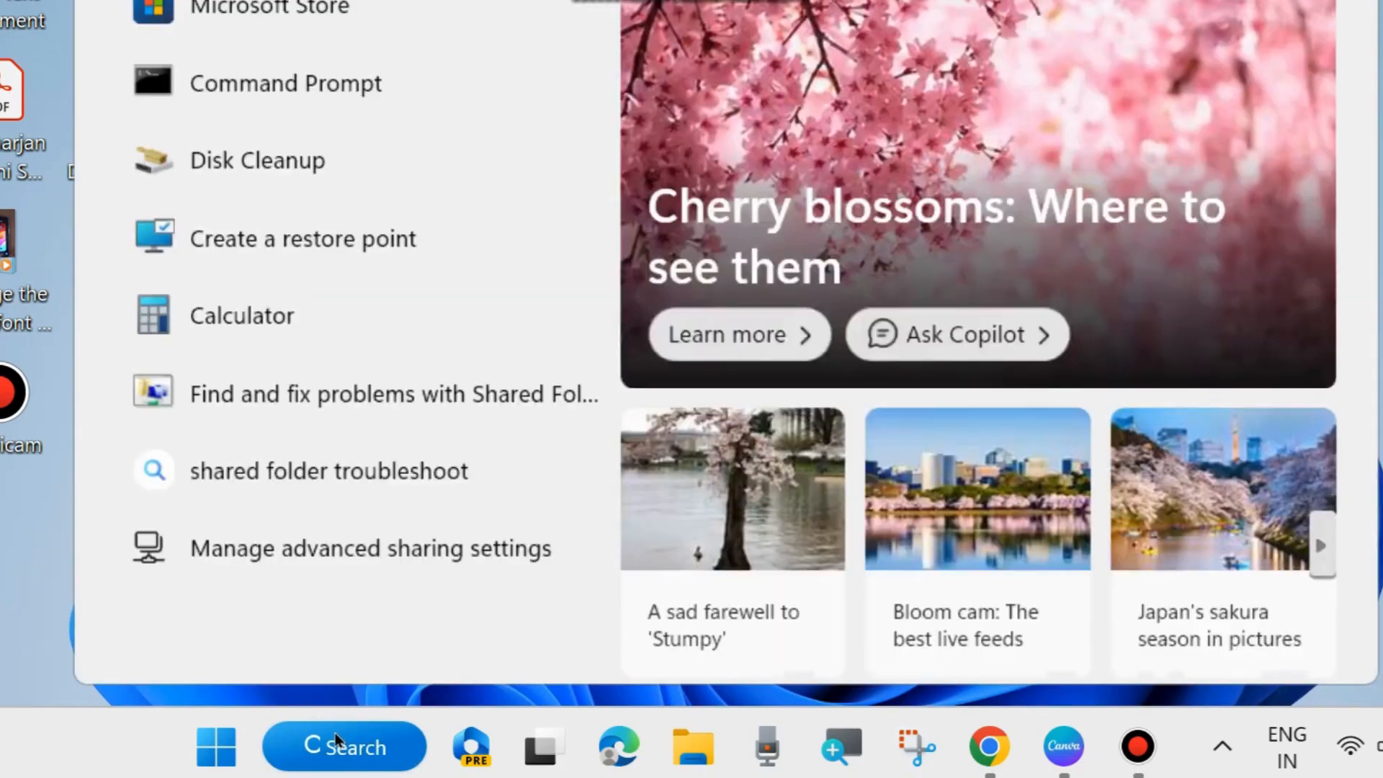
Search for 'windows' and launch Windows Memory Diagnostic from the results
type("windows memory")
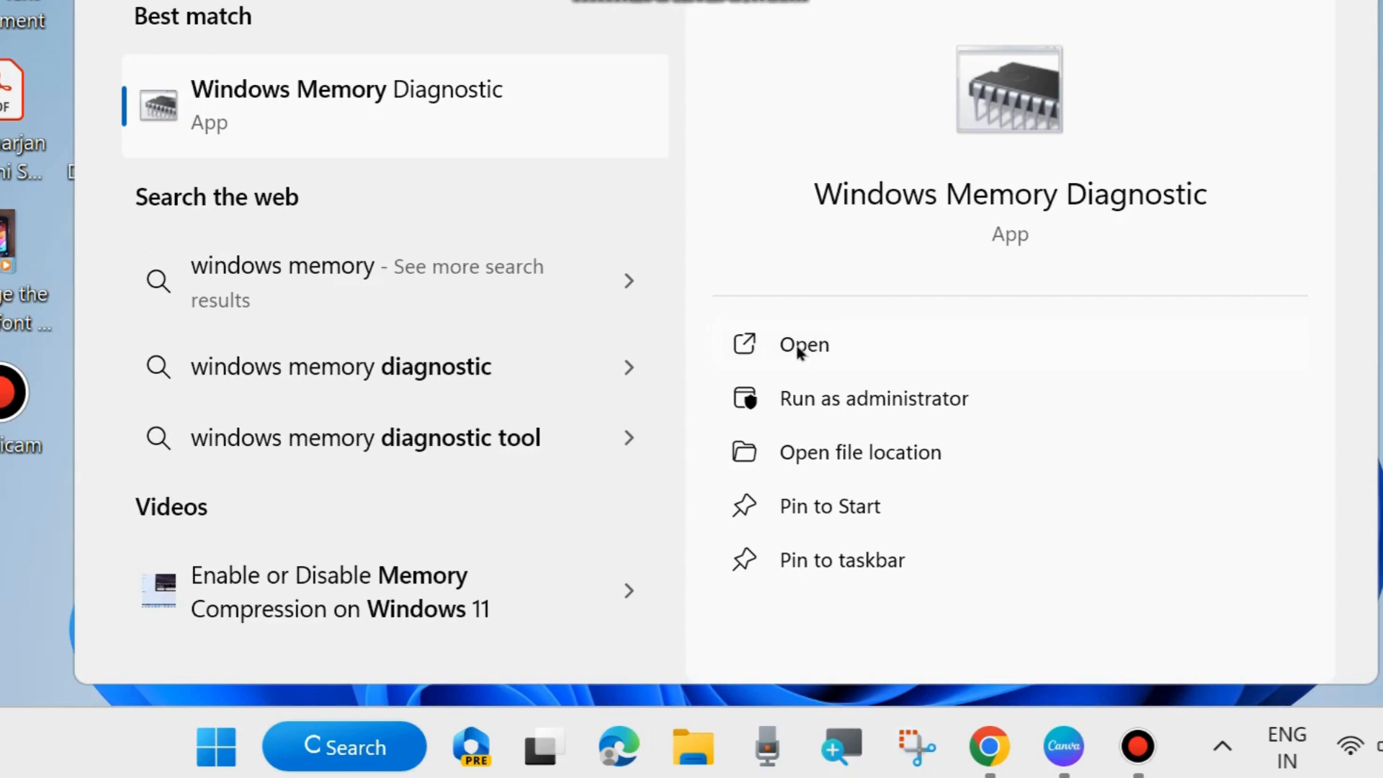
left_click(803, 345)
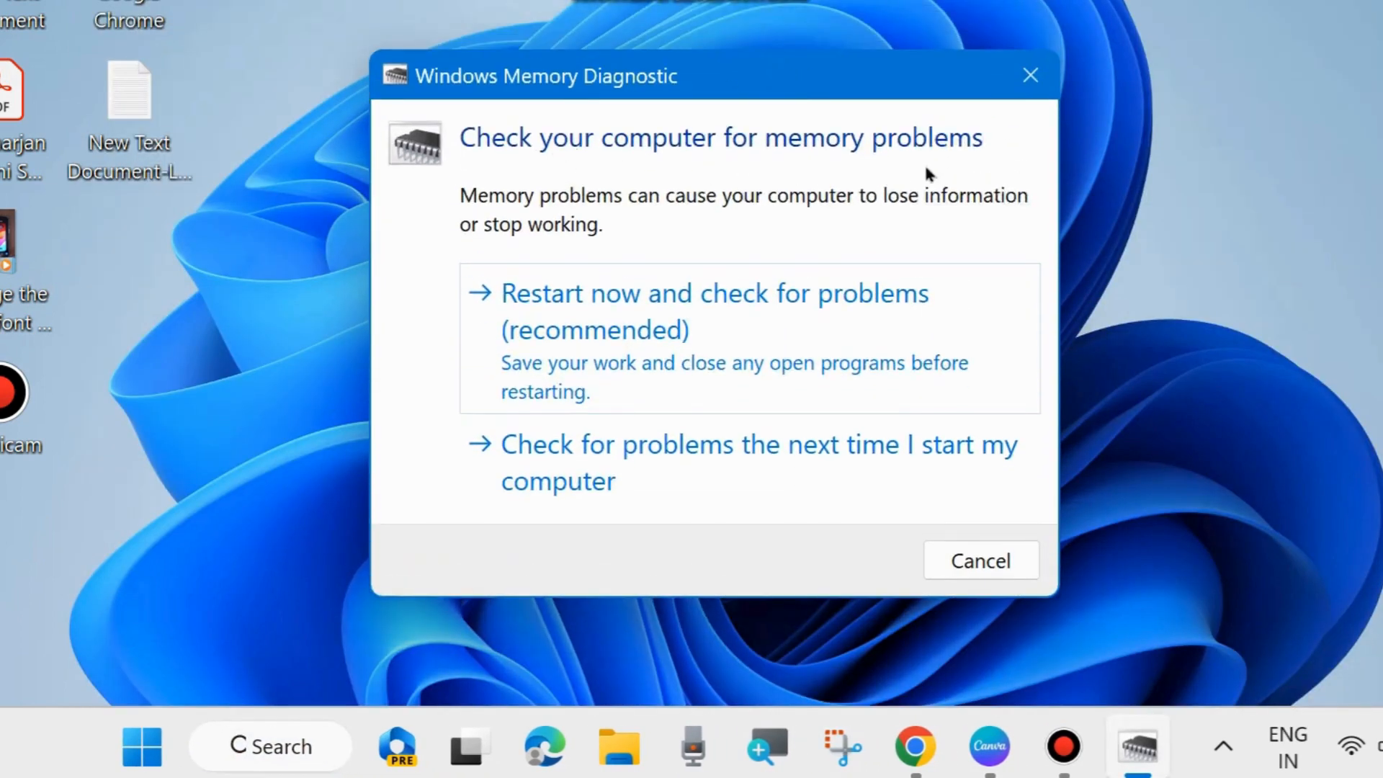
mouse_move(869, 210)
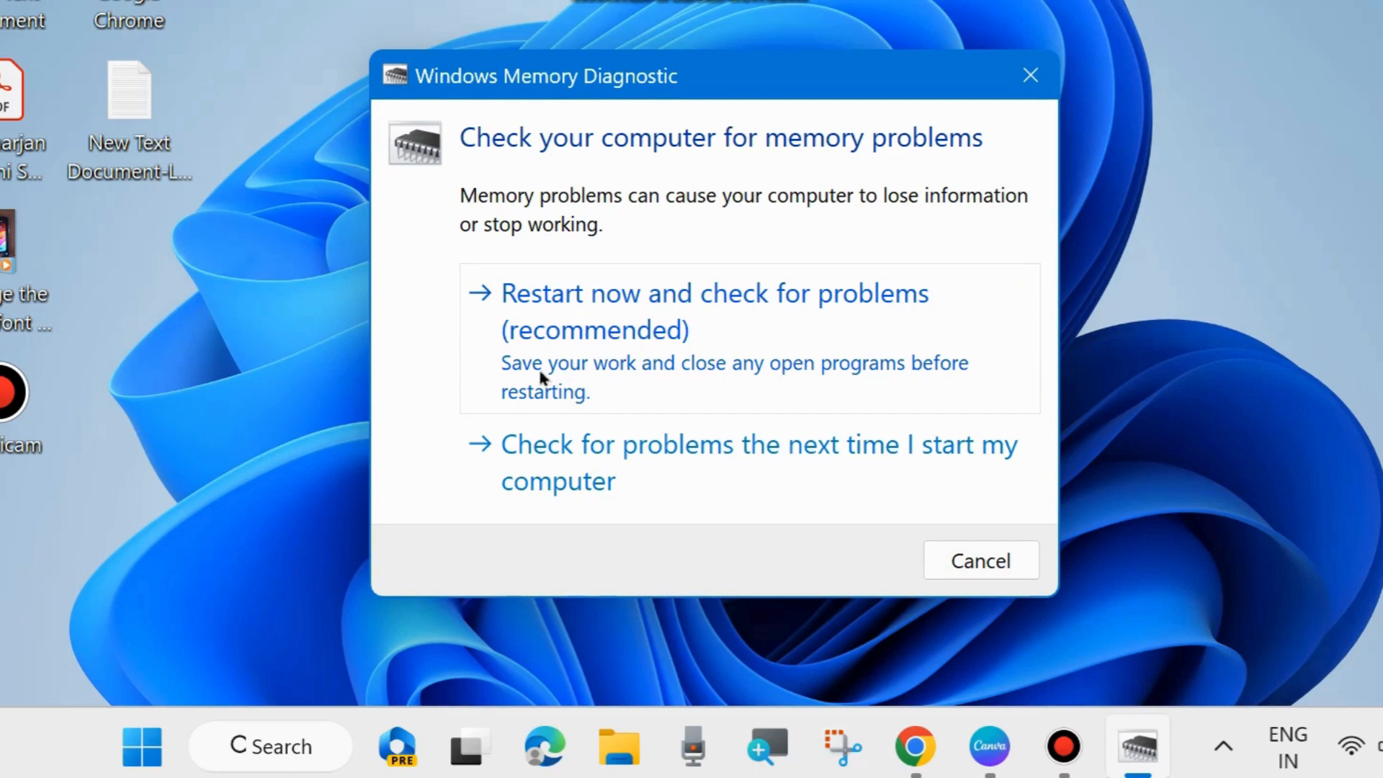
mouse_move(544, 406)
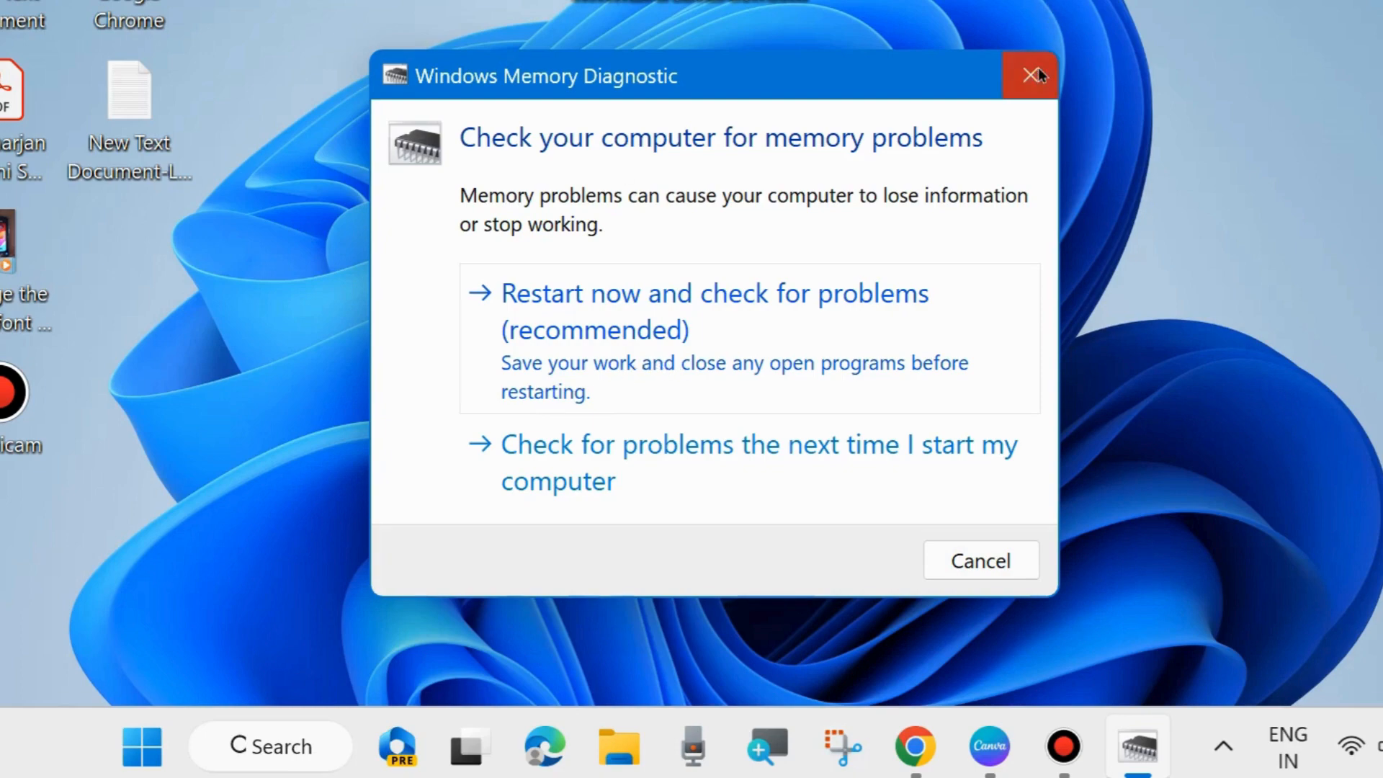
Close Windows Memory Diagnostic without scheduling a memory check
left_click(1031, 75)
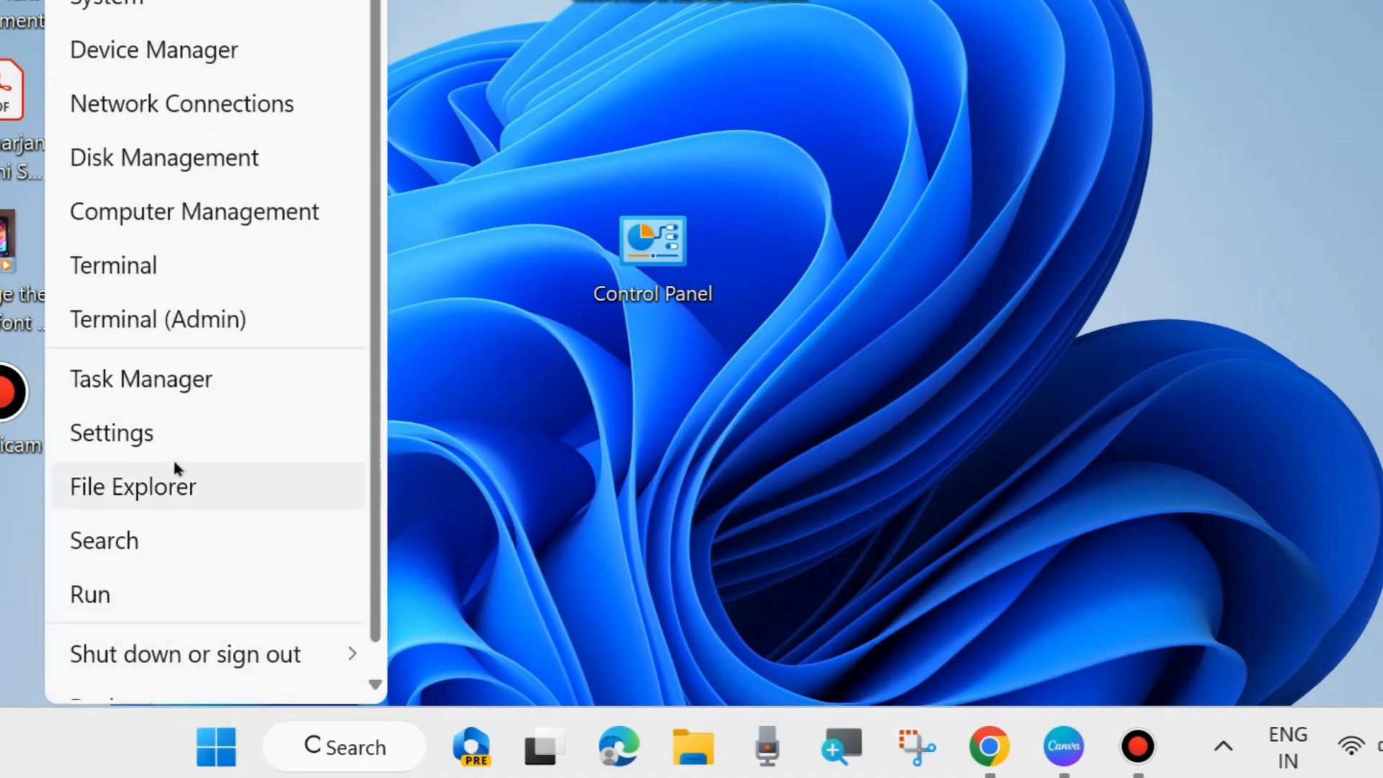
Open Settings to the Windows Update page and bring up its Advanced options
left_click(111, 432)
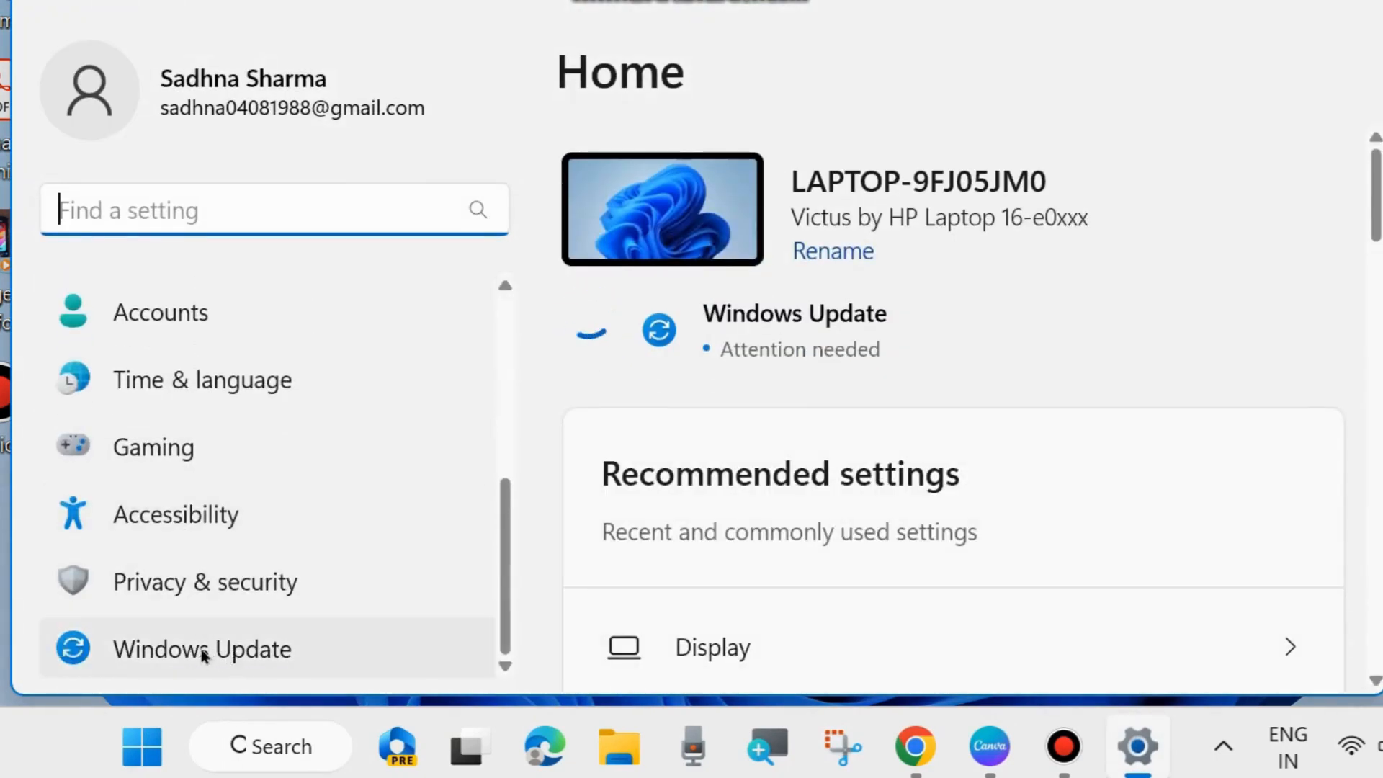
left_click(202, 649)
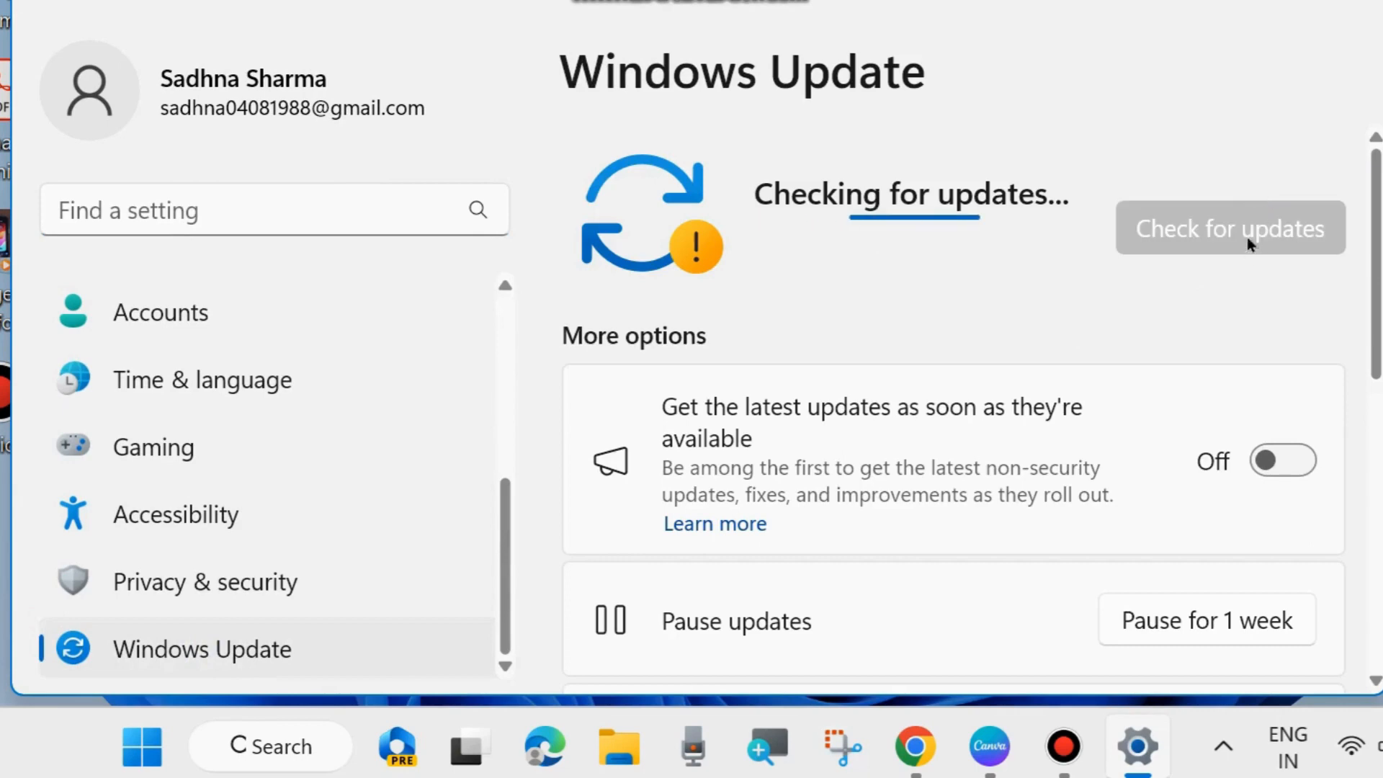
mouse_move(1096, 306)
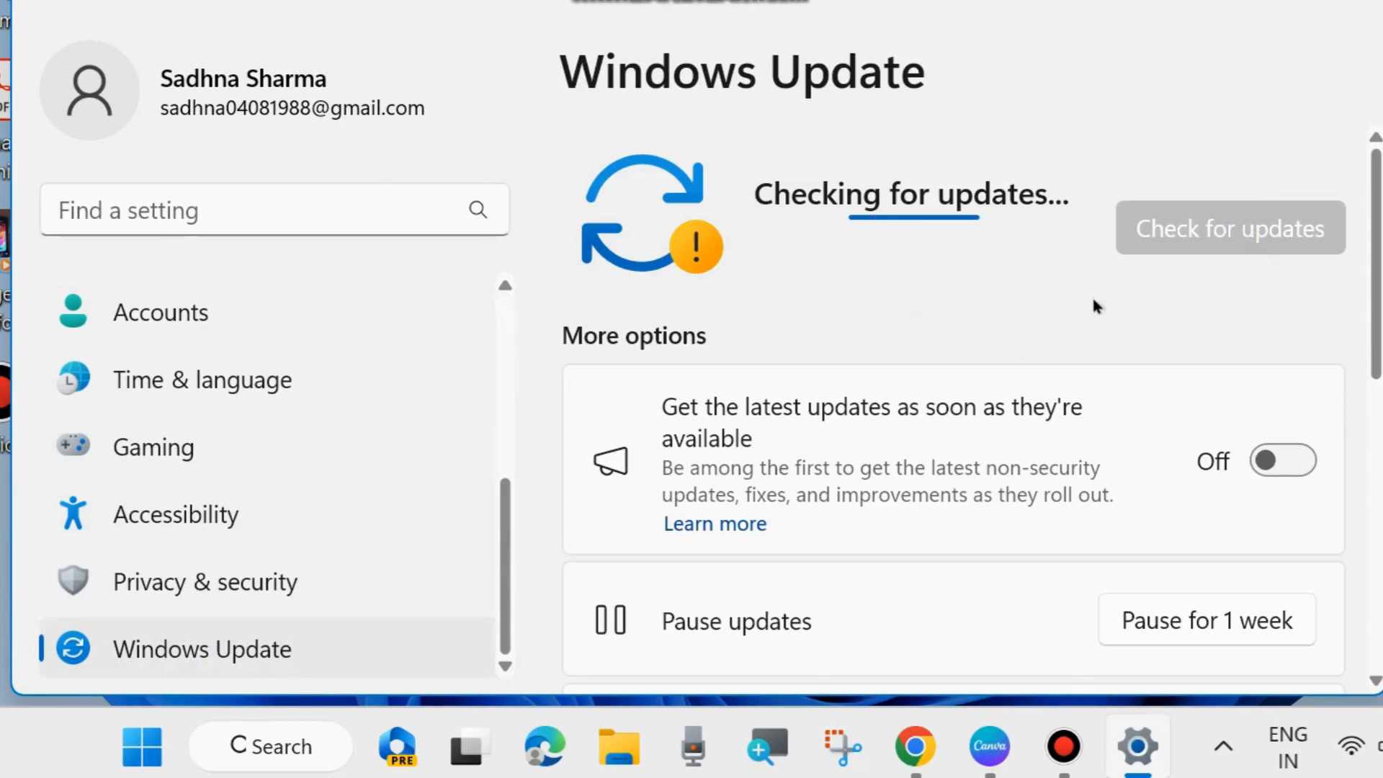
mouse_move(1153, 269)
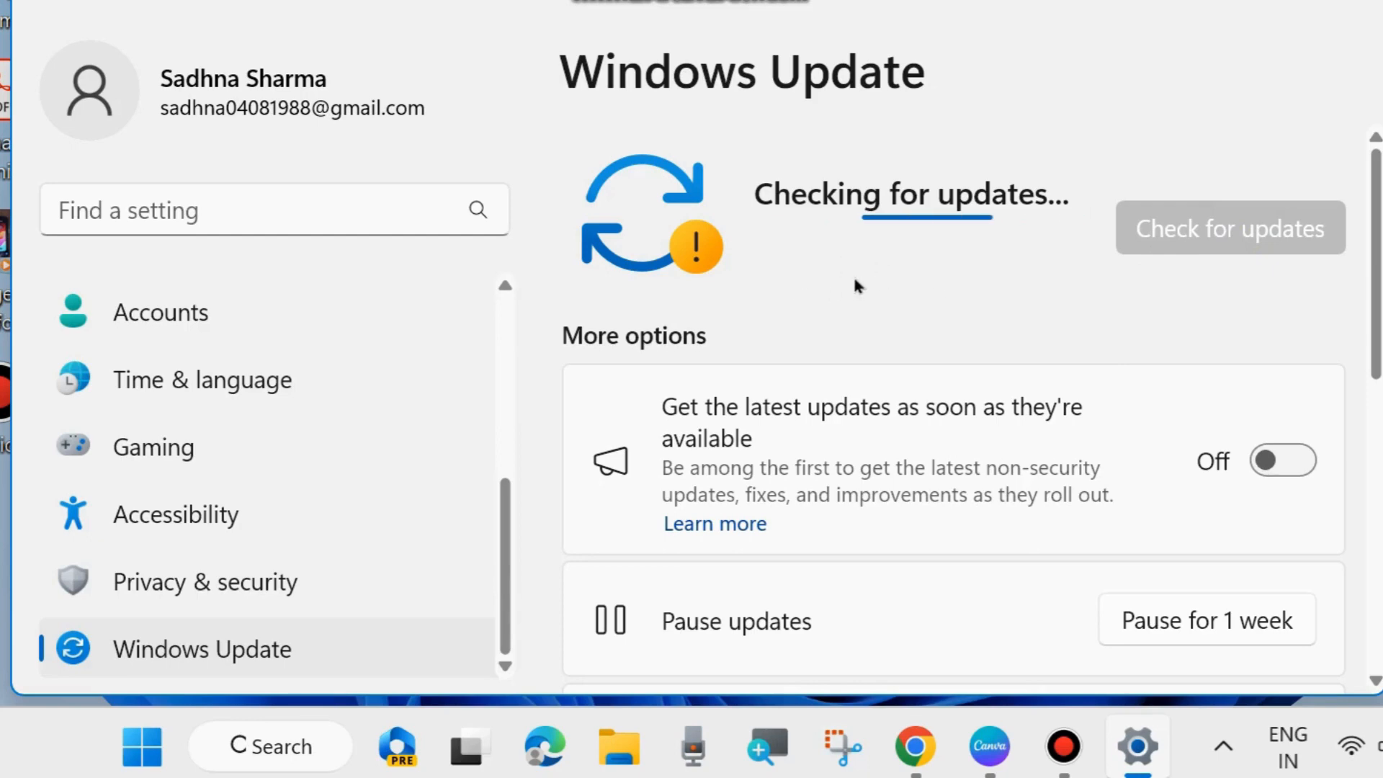
scroll("down", 3)
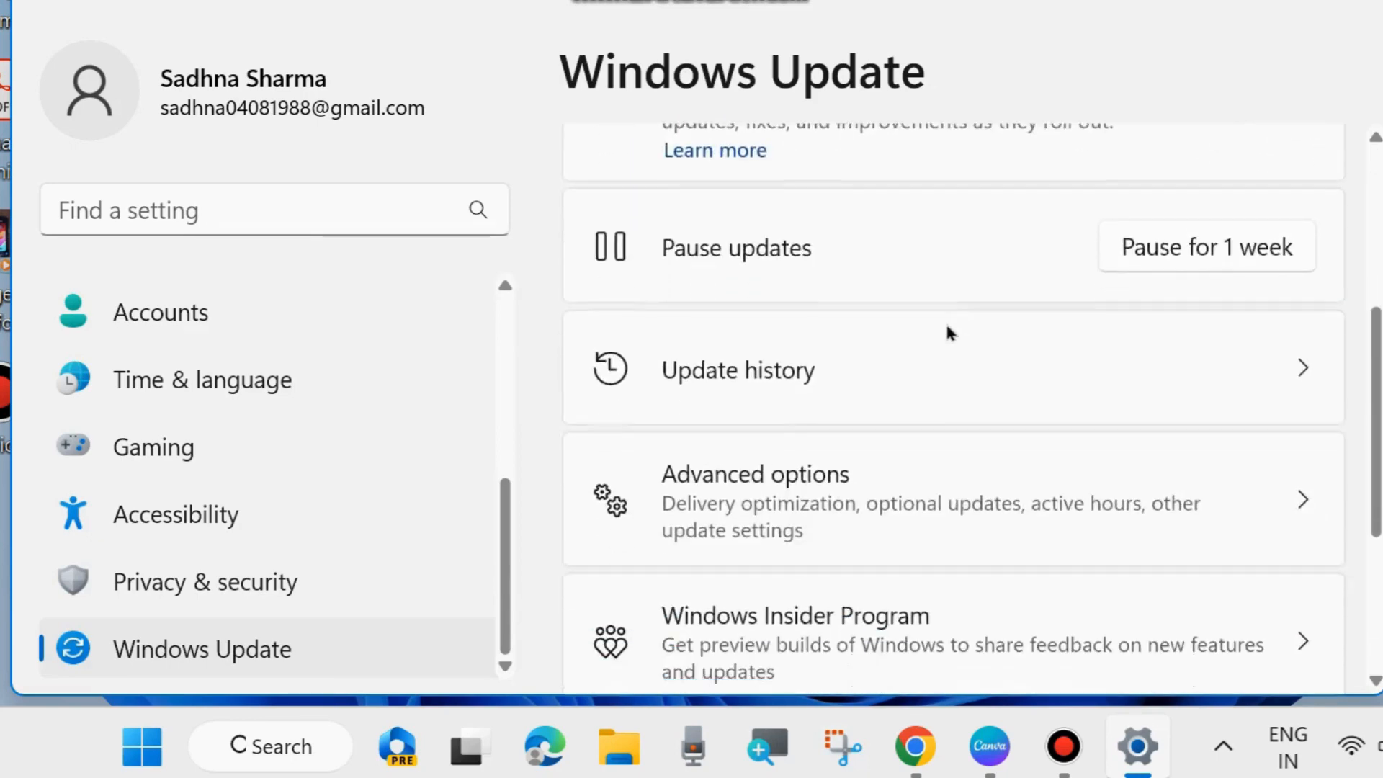
scroll("down", 3)
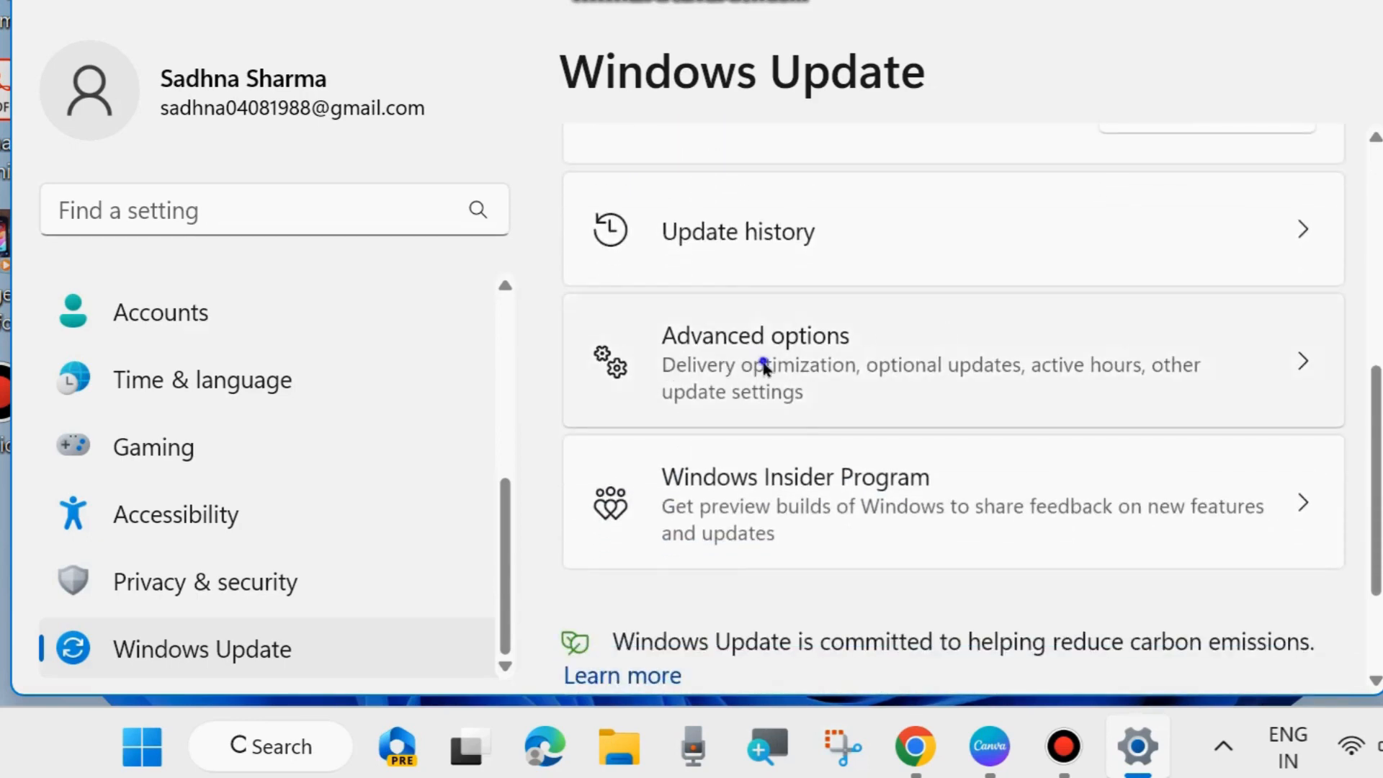
left_click(754, 335)
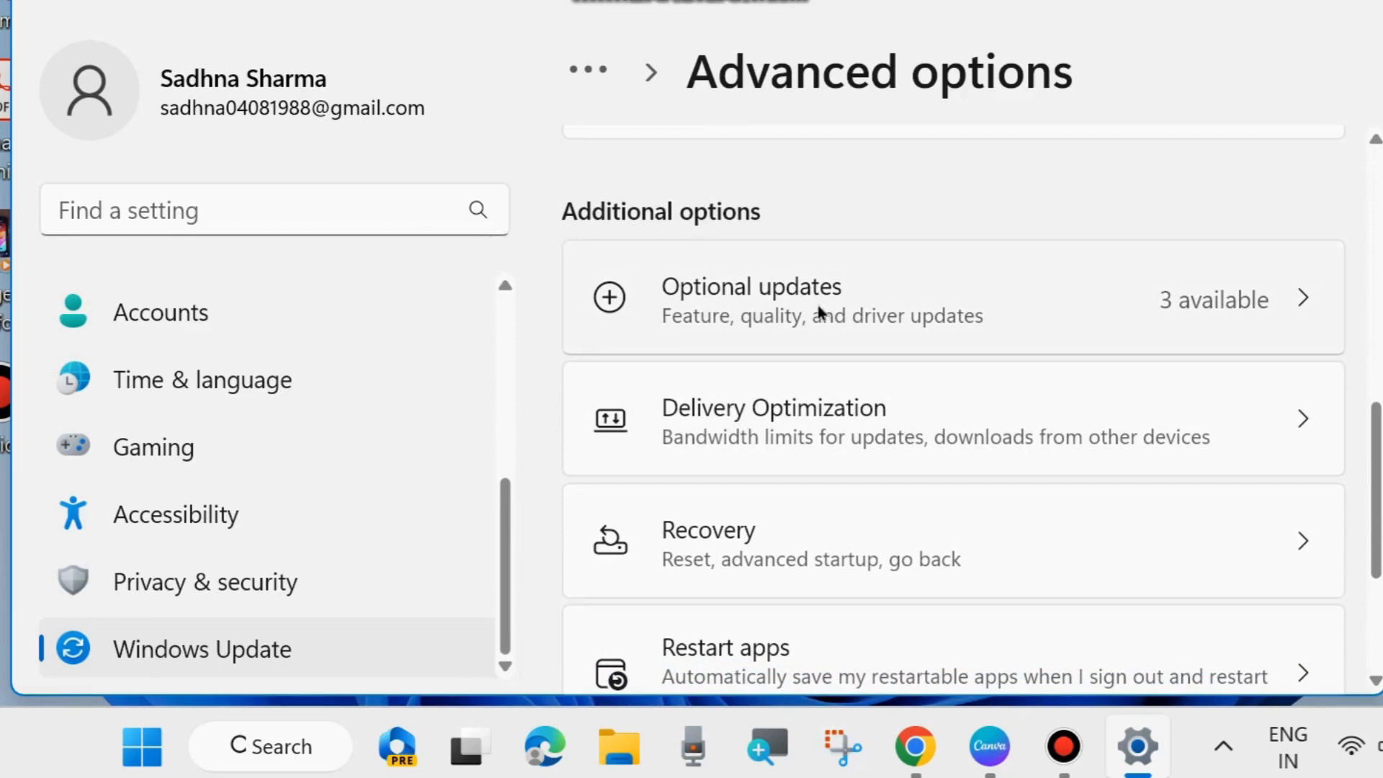
Expand Other updates under Optional updates, leaving the HP drivers and .NET preview unselected
left_click(750, 297)
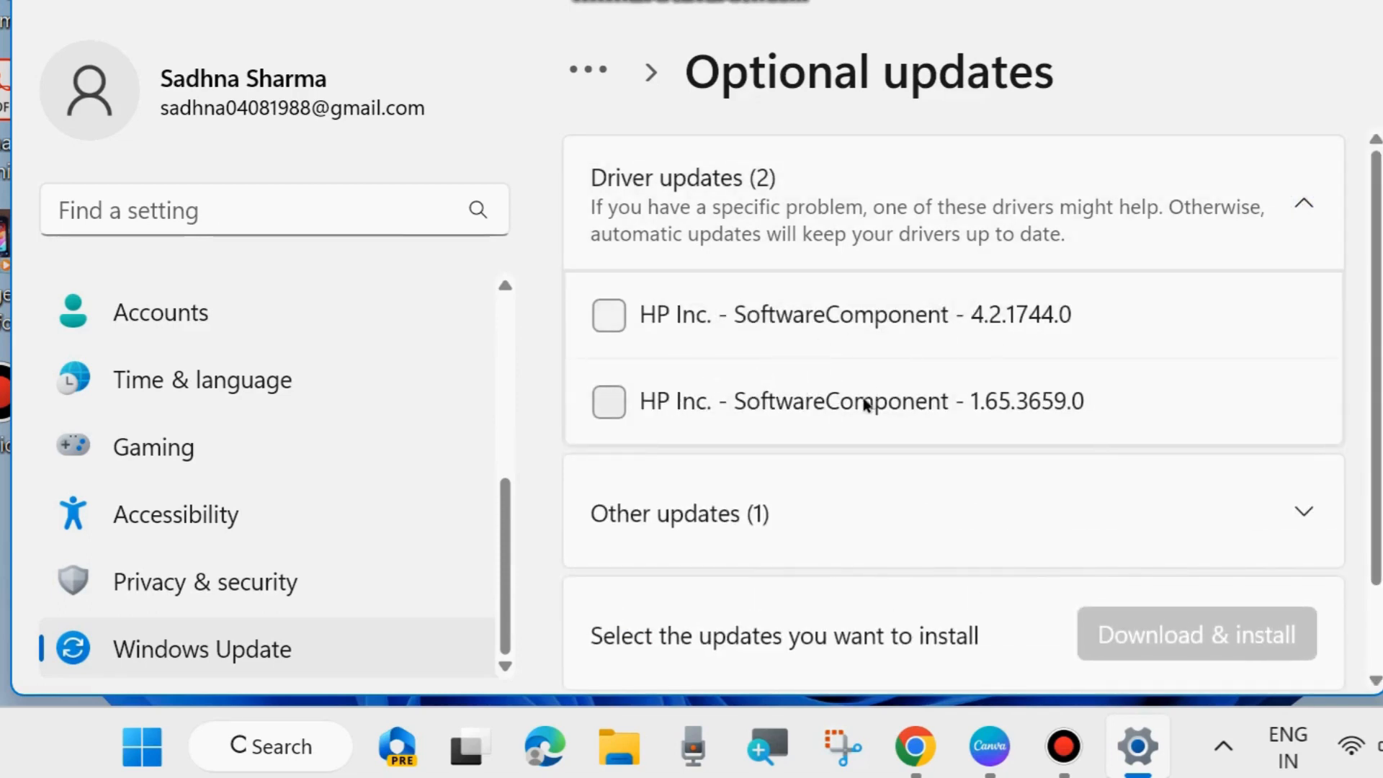
left_click(1303, 512)
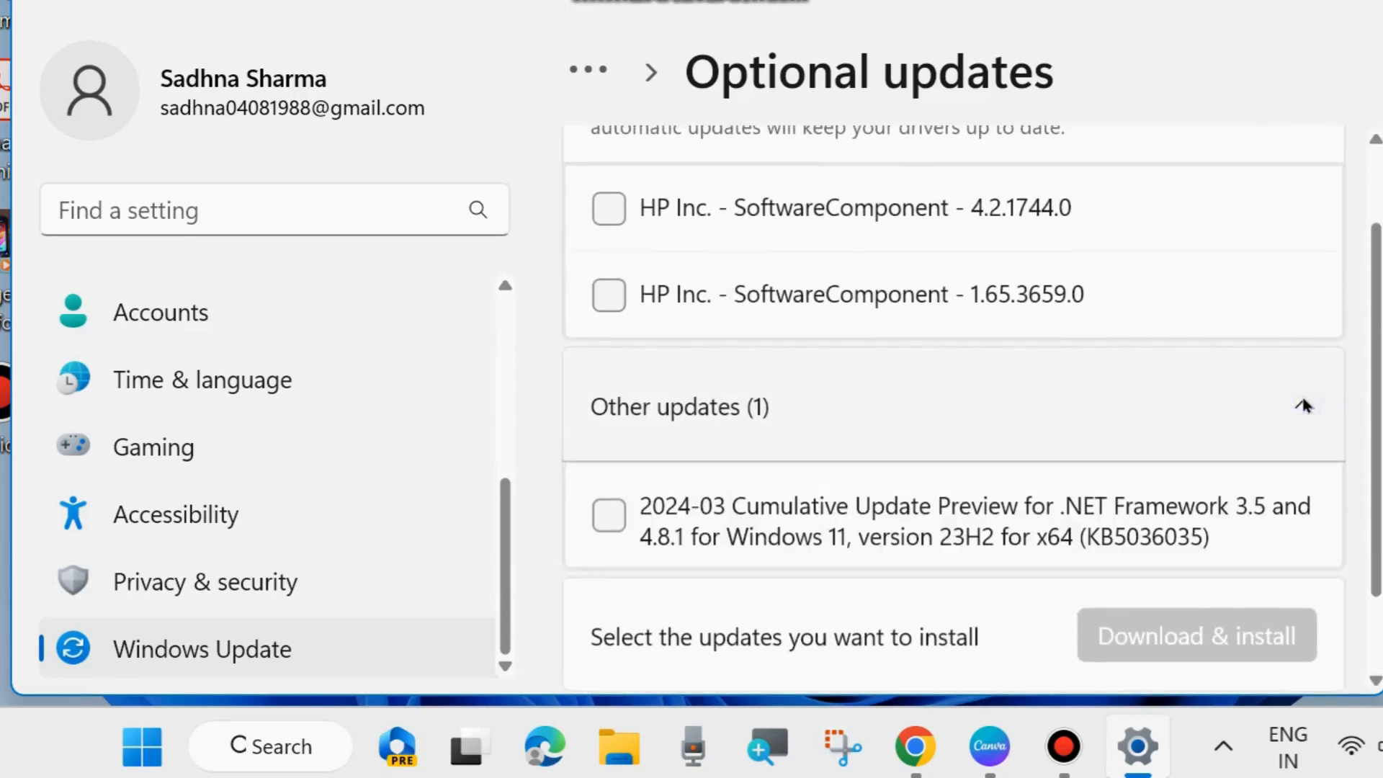
scroll("down", 3)
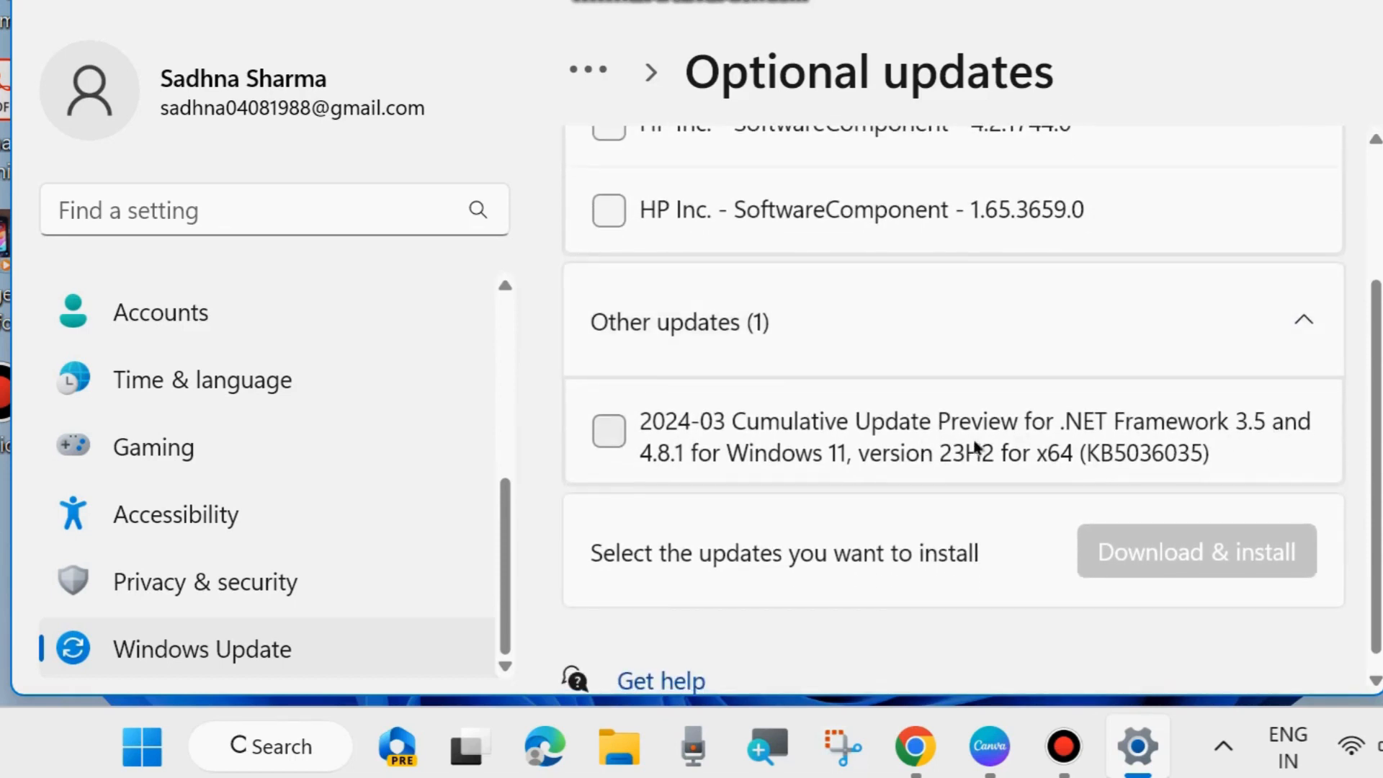
mouse_move(988, 470)
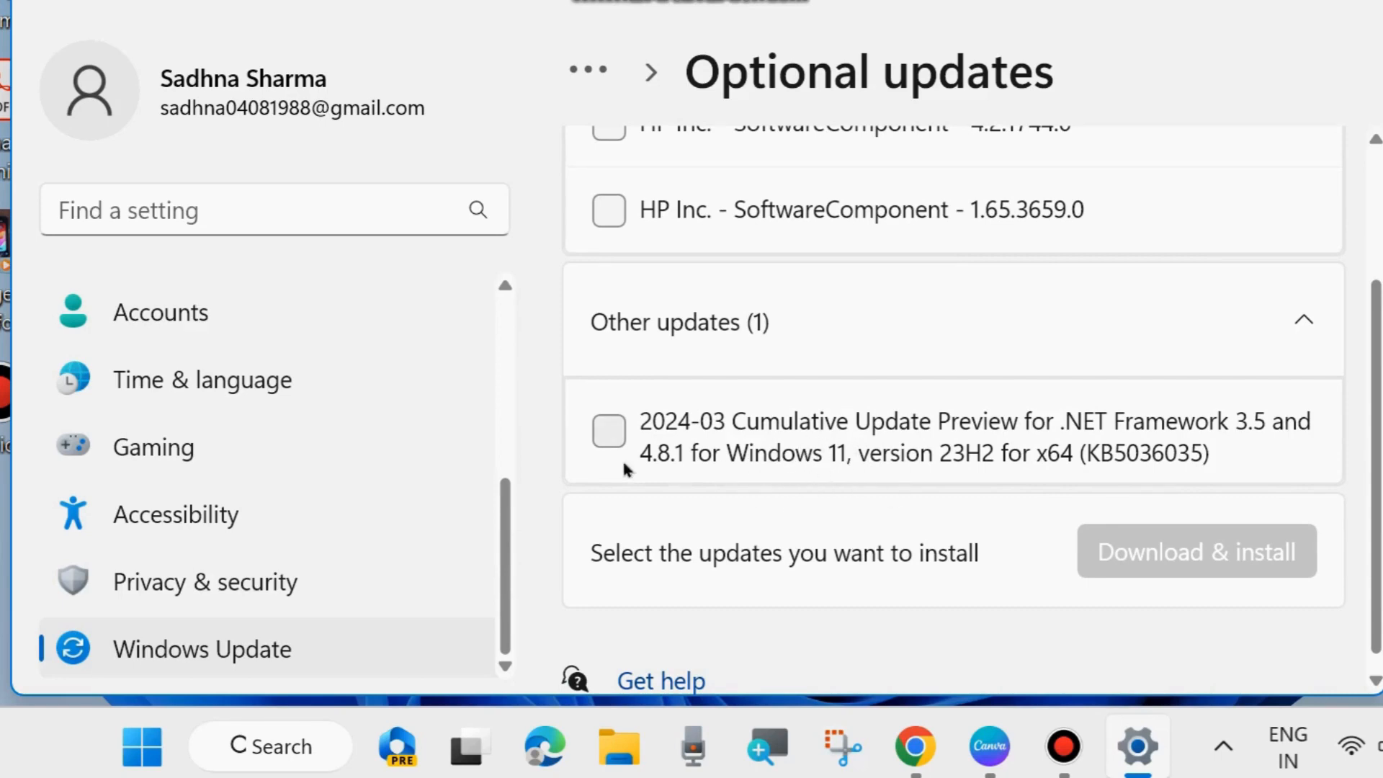
mouse_move(1359, 97)
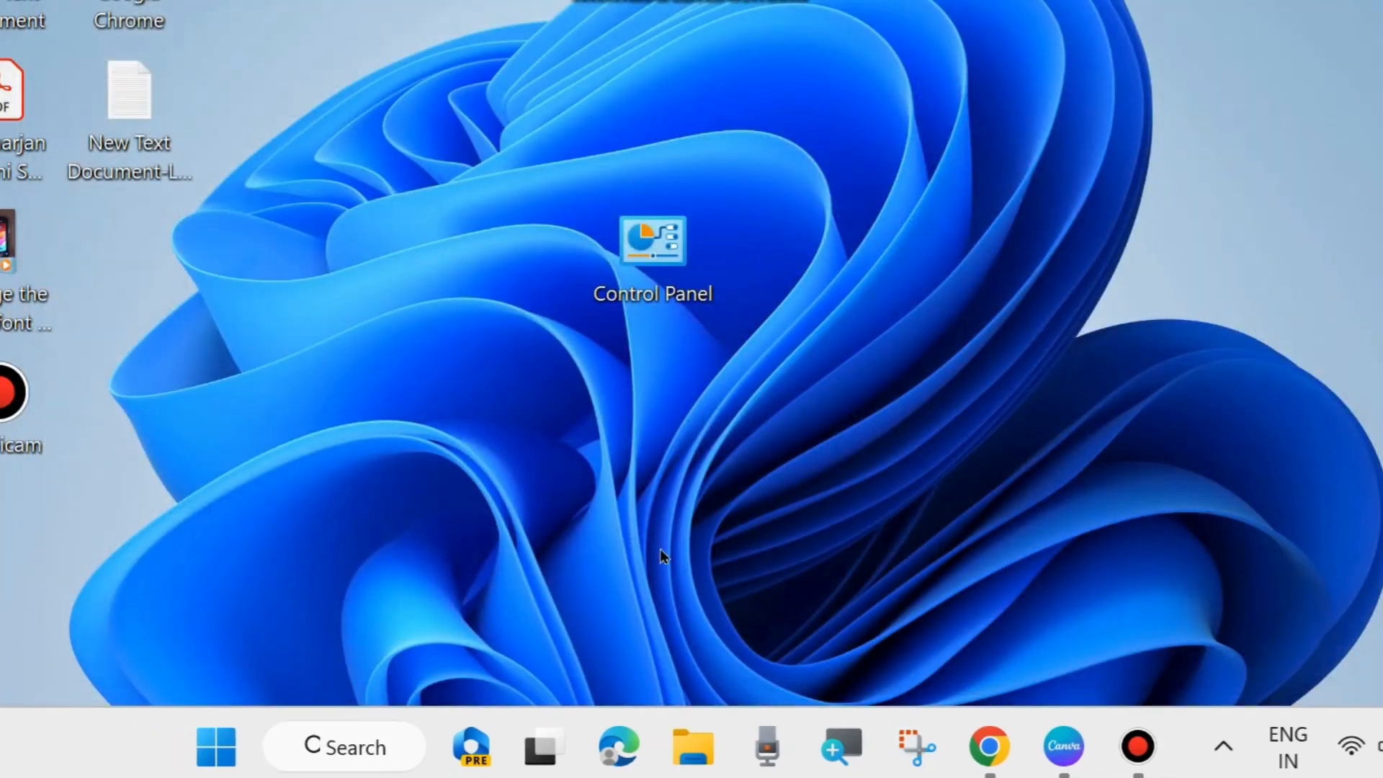
Reopen Settings and reach Virus & threat protection via Privacy & security
right_click(215, 746)
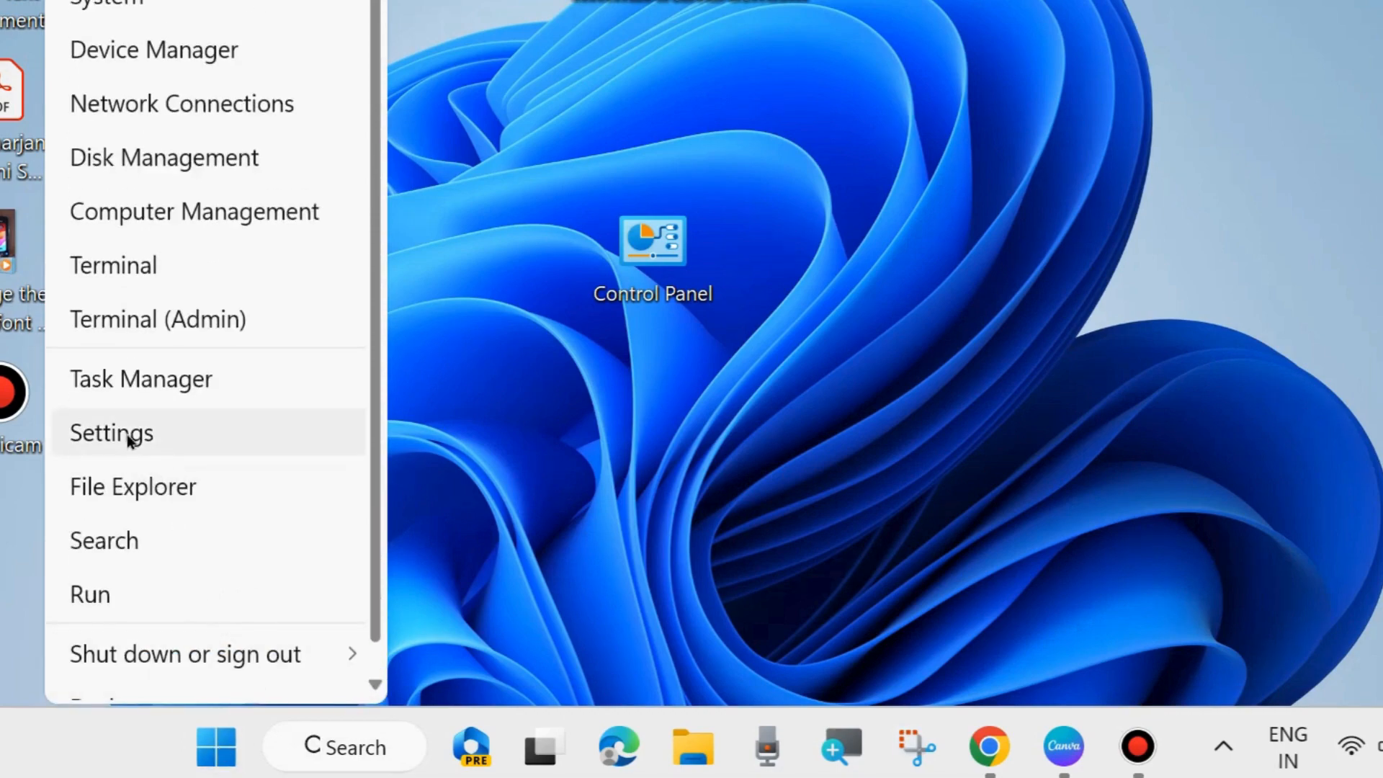
left_click(111, 432)
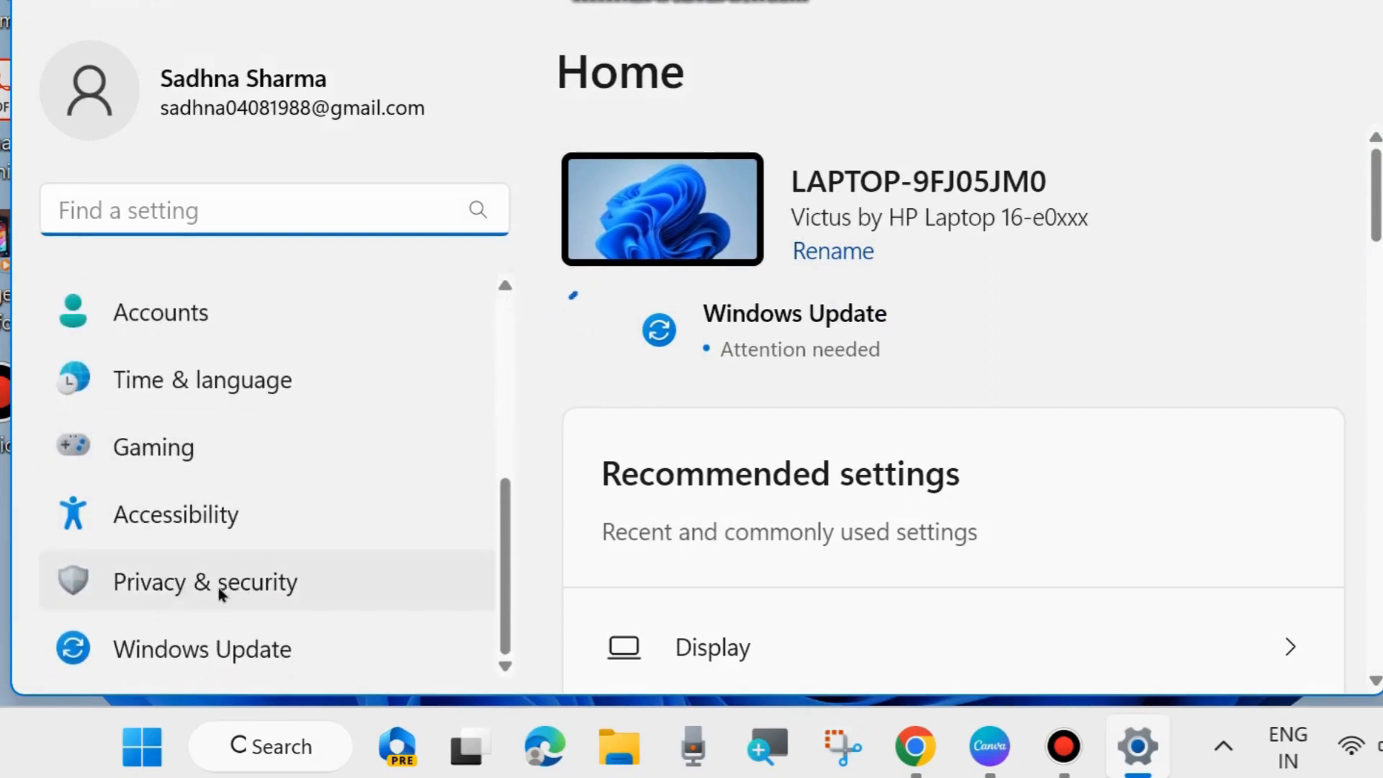
left_click(205, 581)
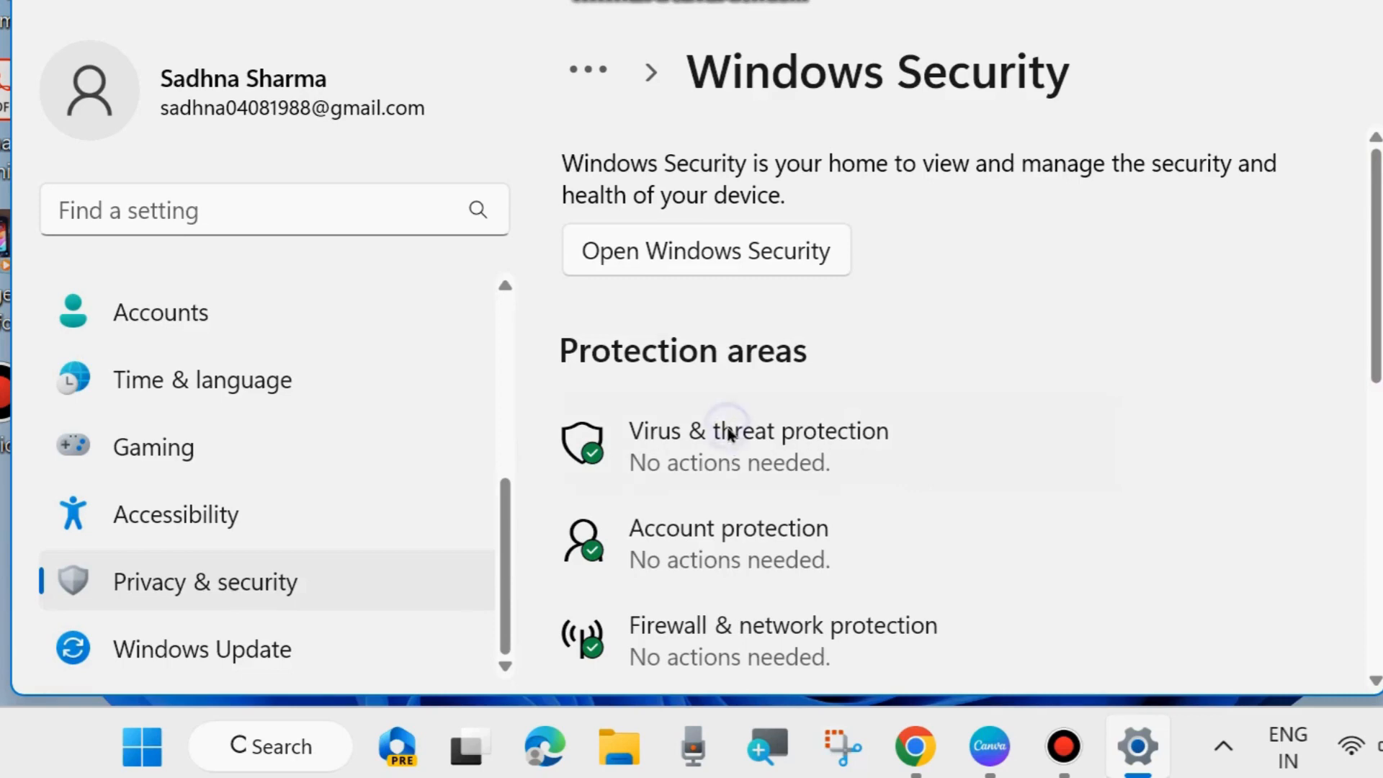
left_click(758, 431)
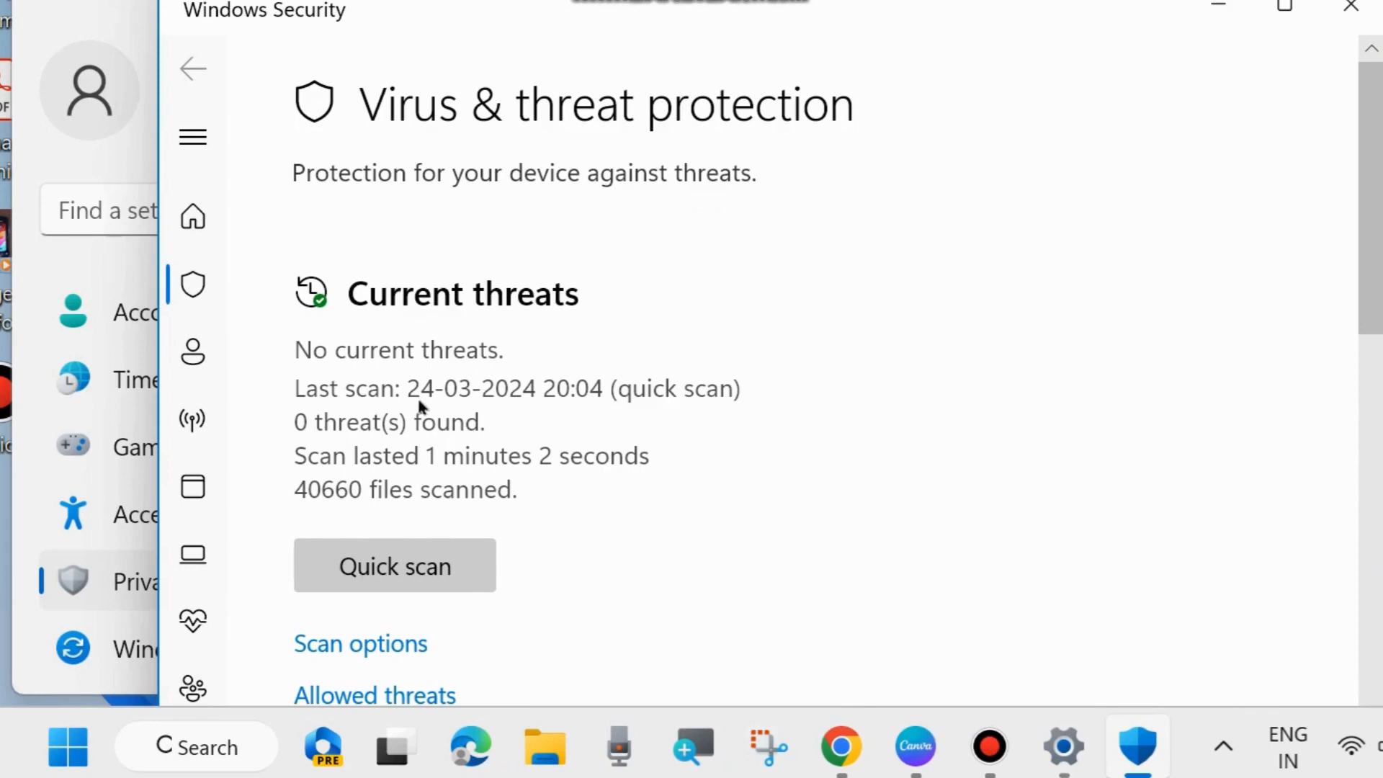
Choose Full scan under Scan options, then close the windows back to the desktop
scroll("down", 3)
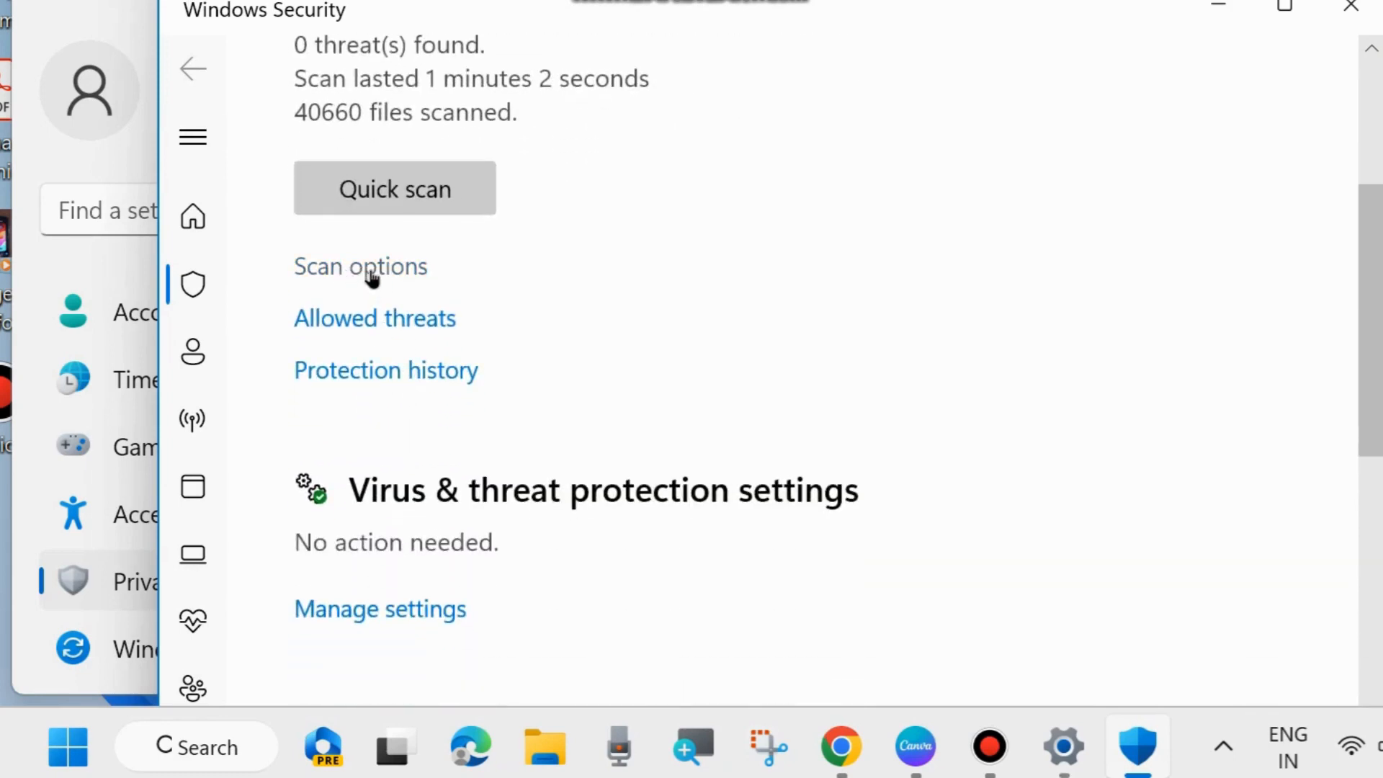
left_click(360, 266)
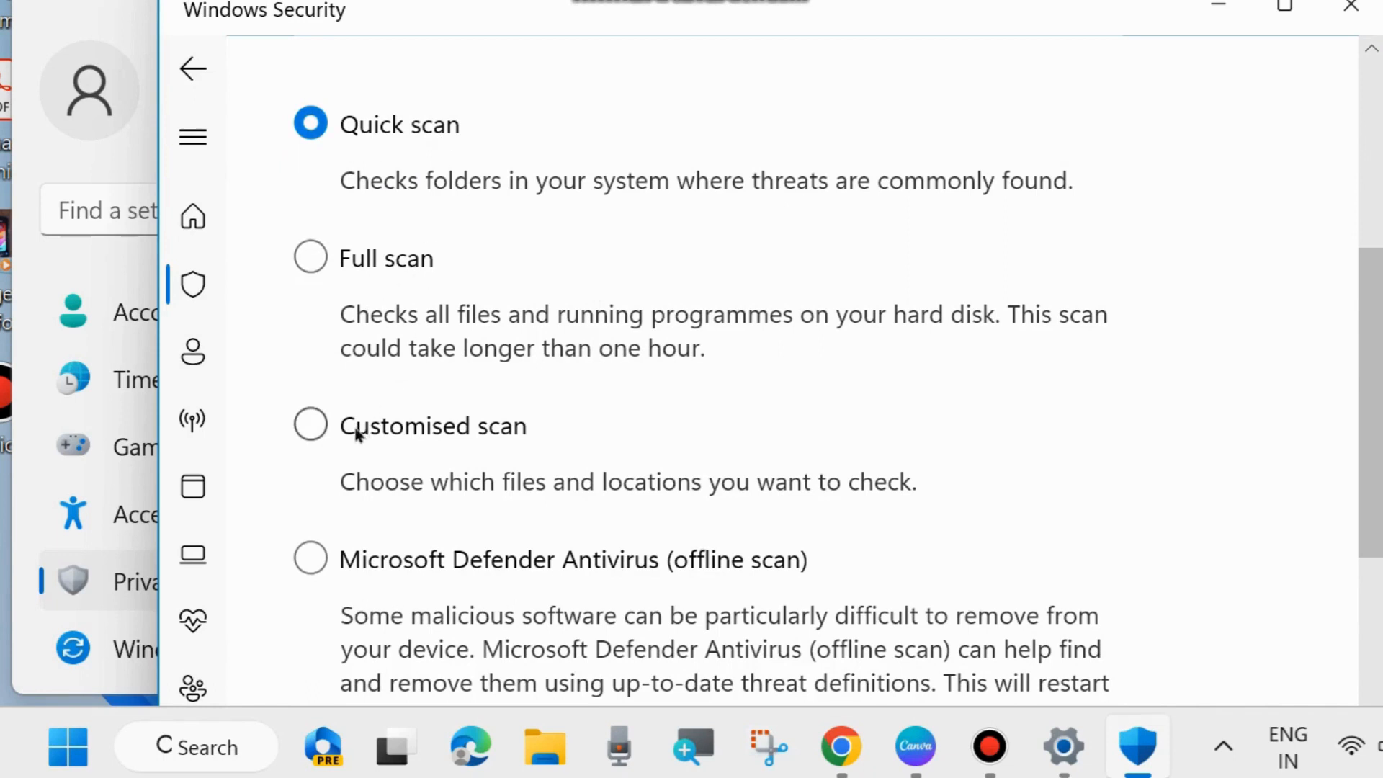
mouse_move(344, 574)
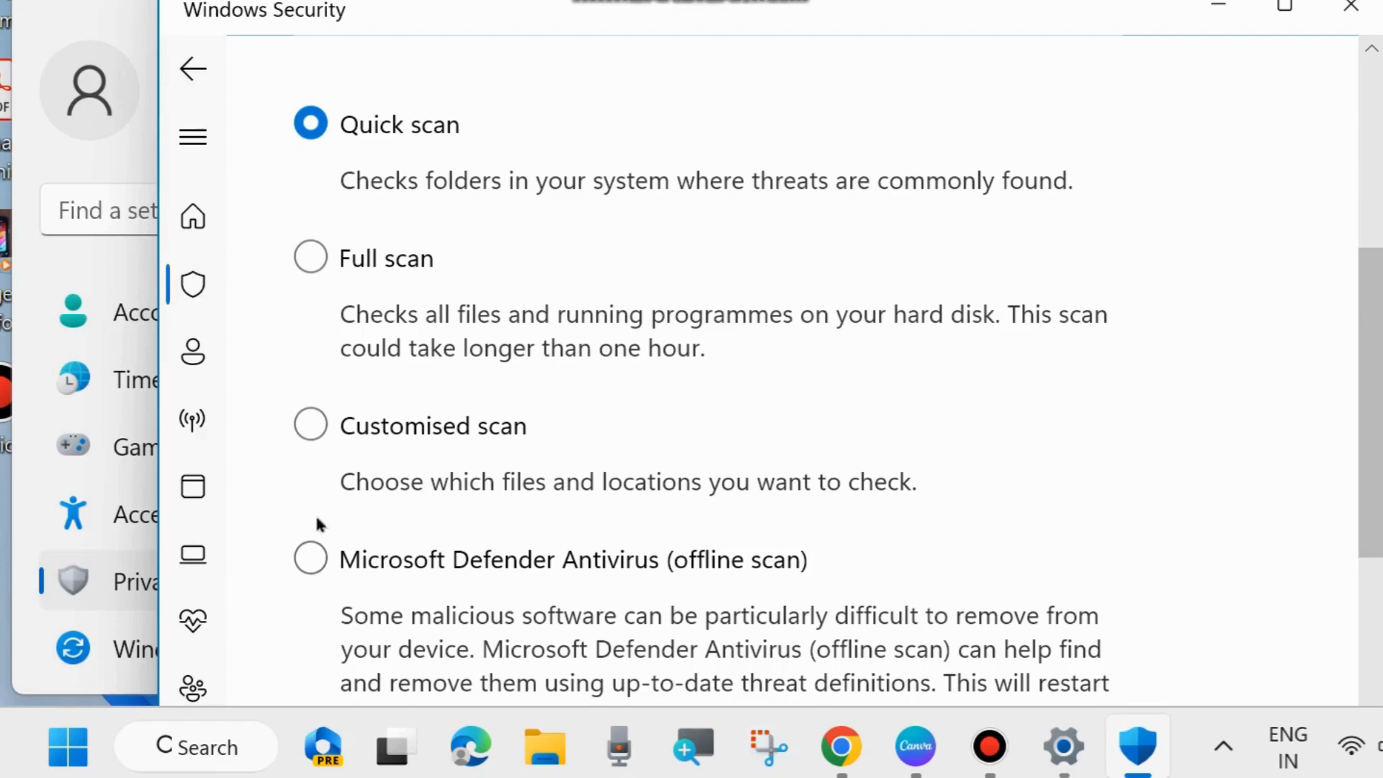
left_click(309, 258)
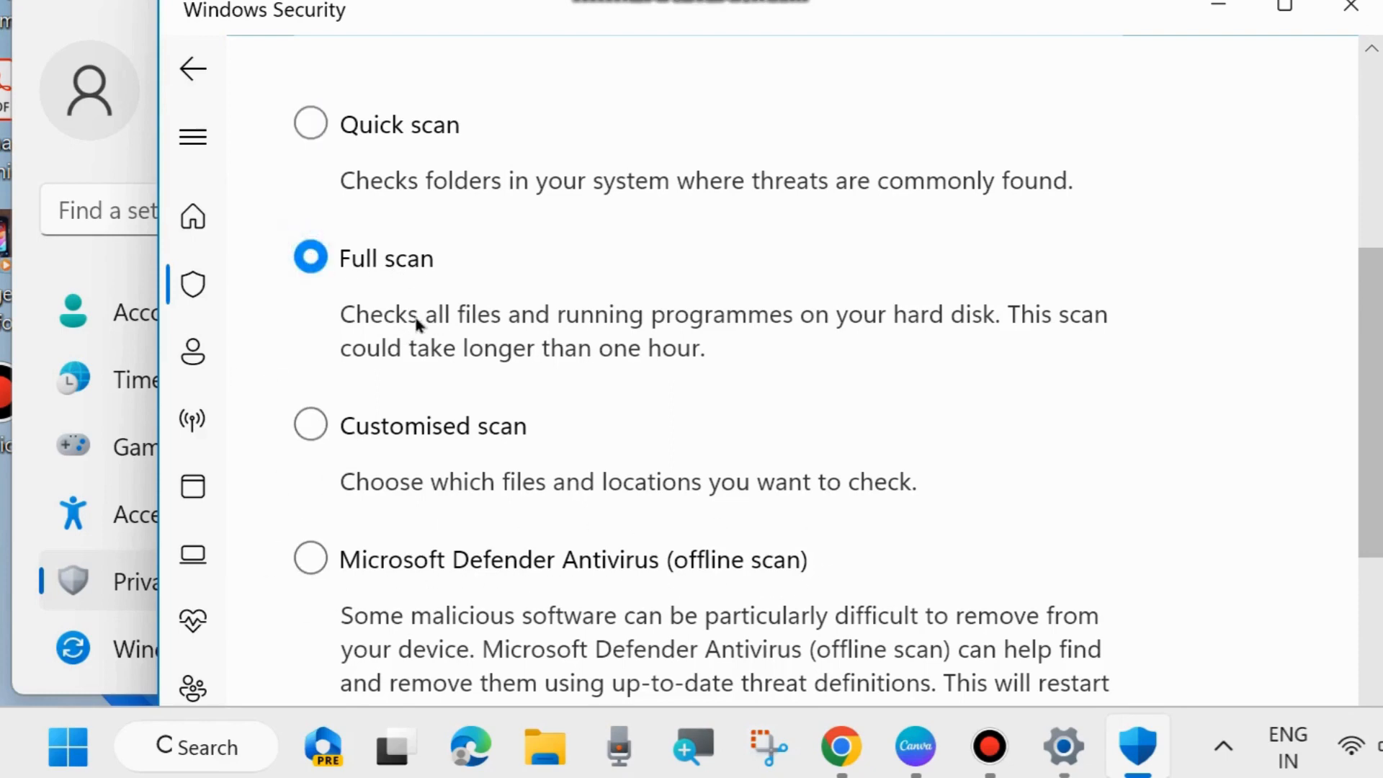
scroll("down", 3)
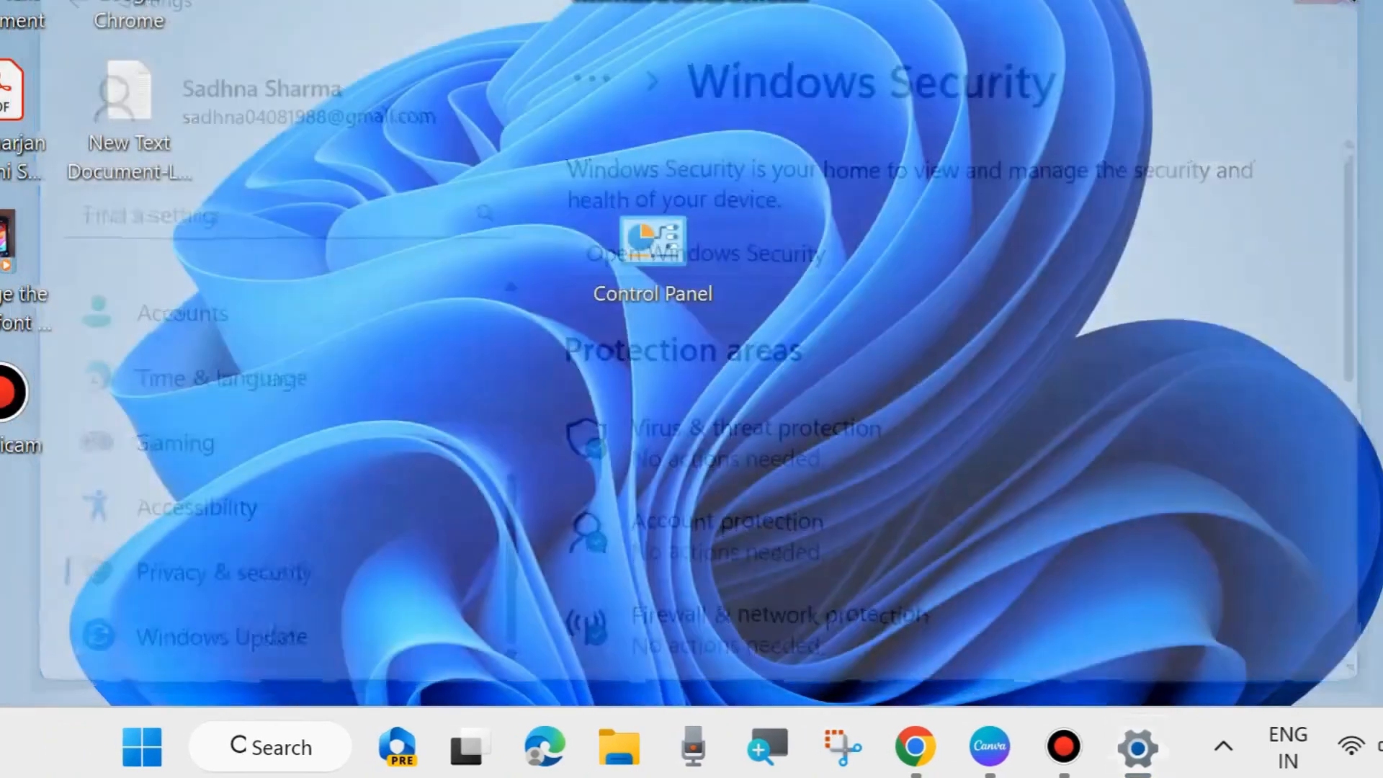
left_click(653, 240)
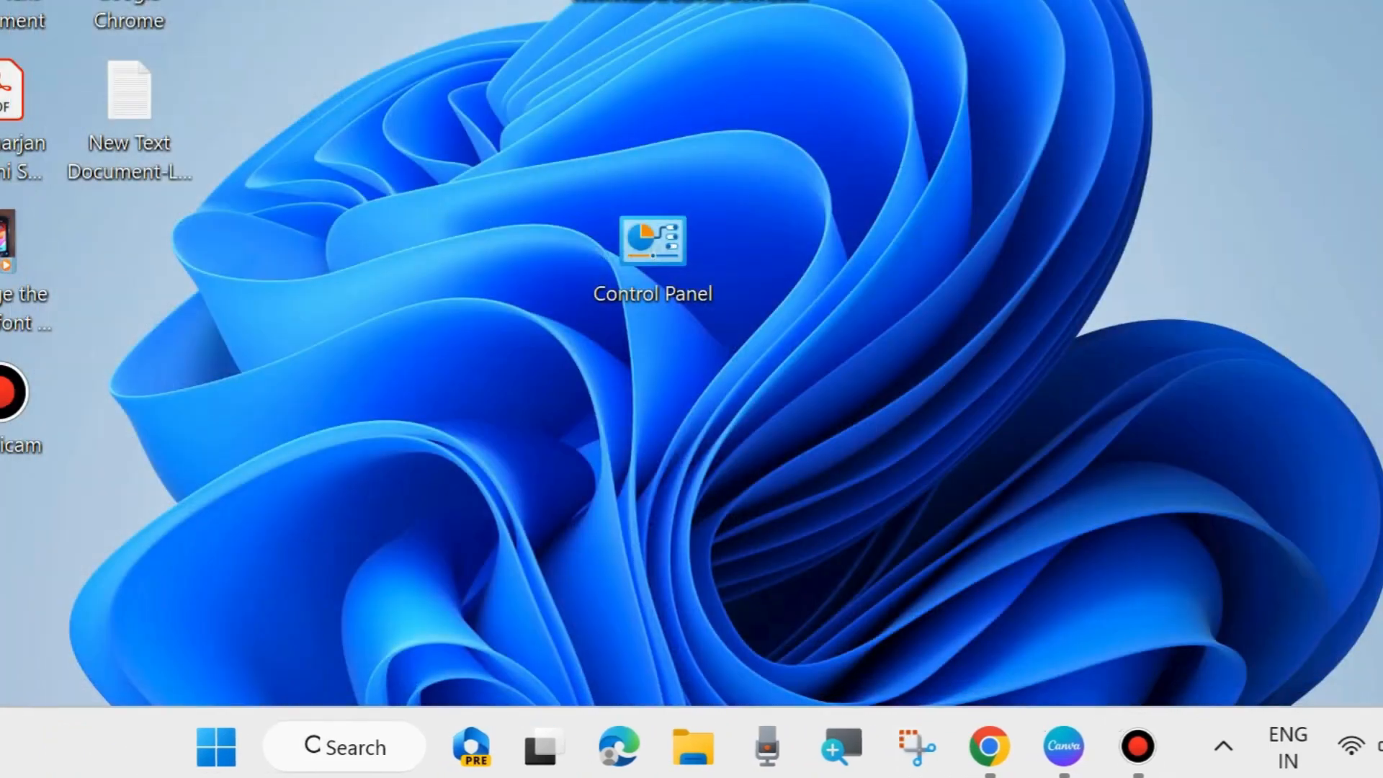